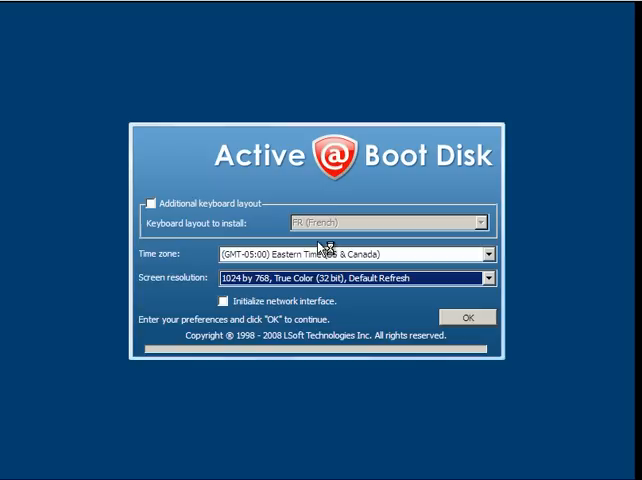
Step: Choose 800 by 600 screen resolution in the startup dialog and confirm to boot
left_click(488, 278)
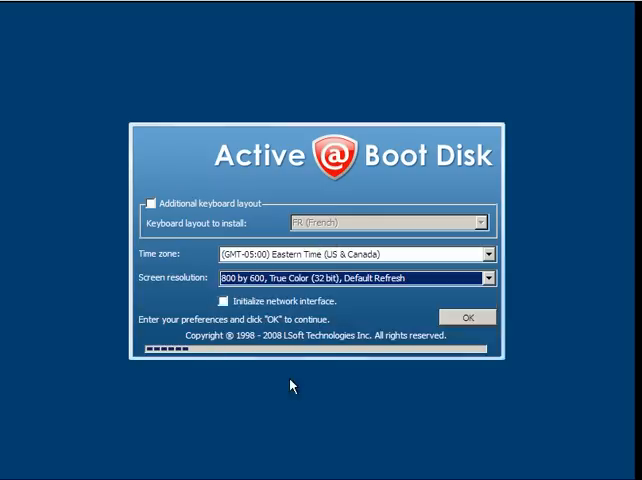
left_click(468, 316)
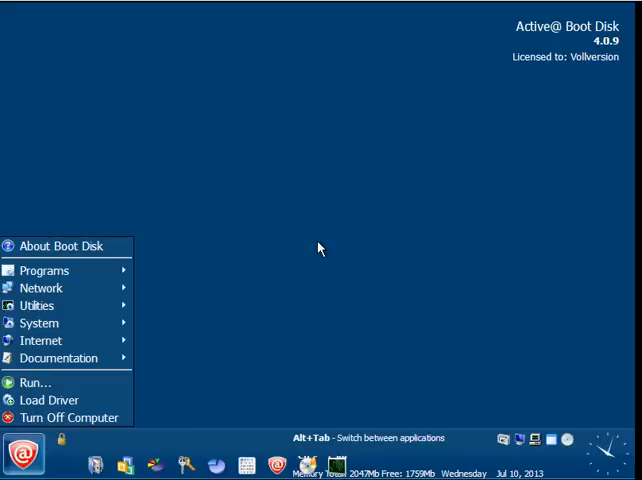
Step: Show the Programs submenu listing the bundled Active@ recovery tools
left_click(44, 270)
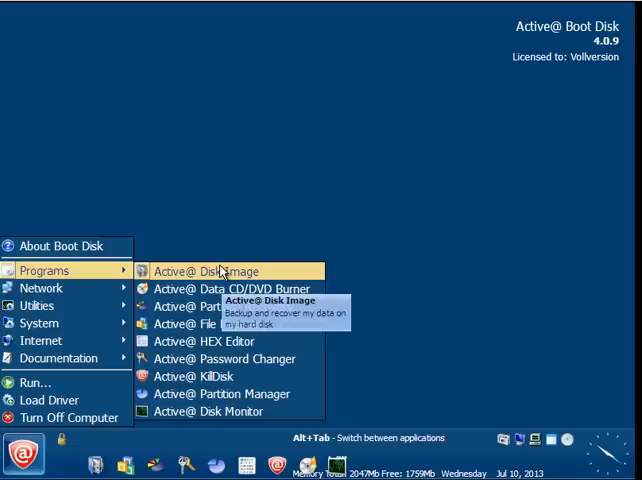
mouse_move(228, 288)
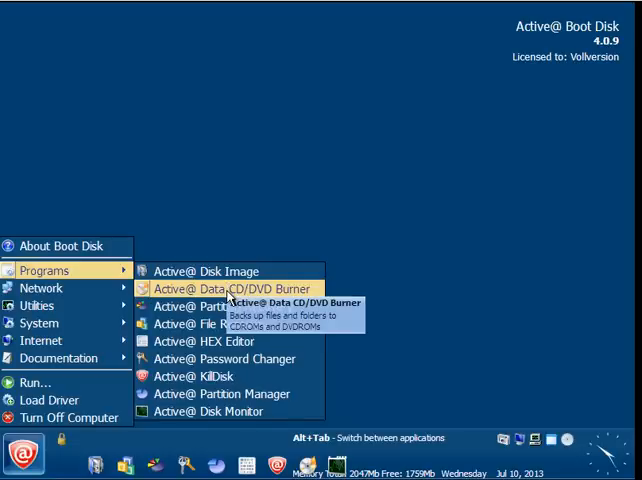
mouse_move(224, 306)
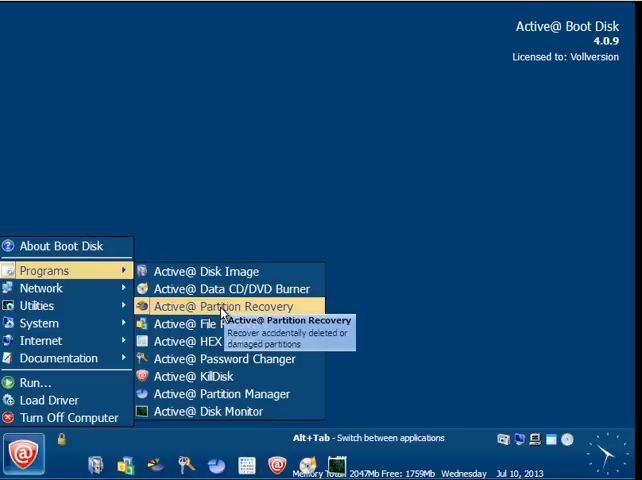
mouse_move(200, 324)
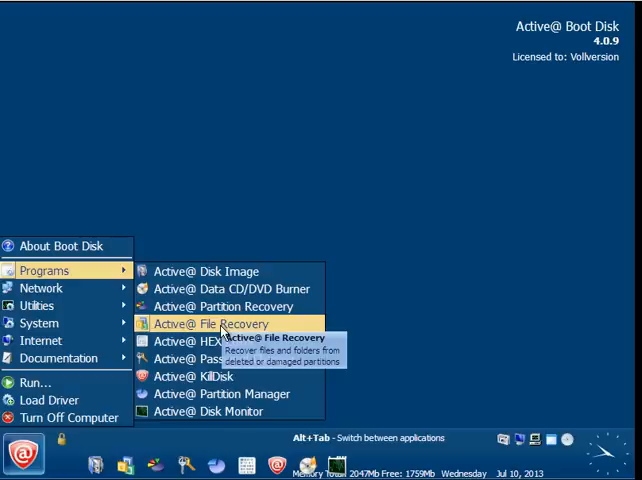
mouse_move(224, 340)
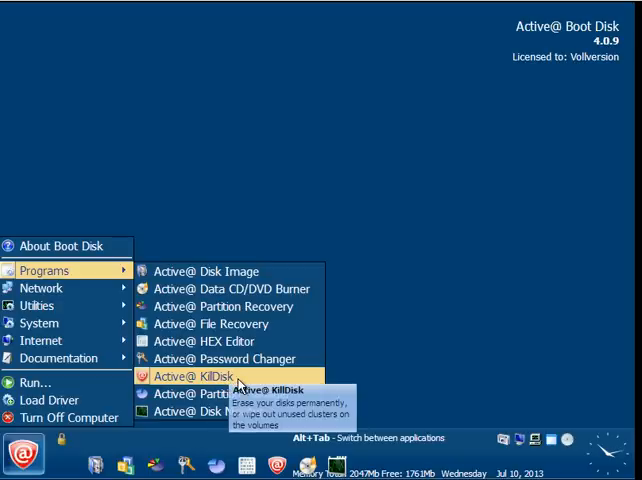
mouse_move(222, 392)
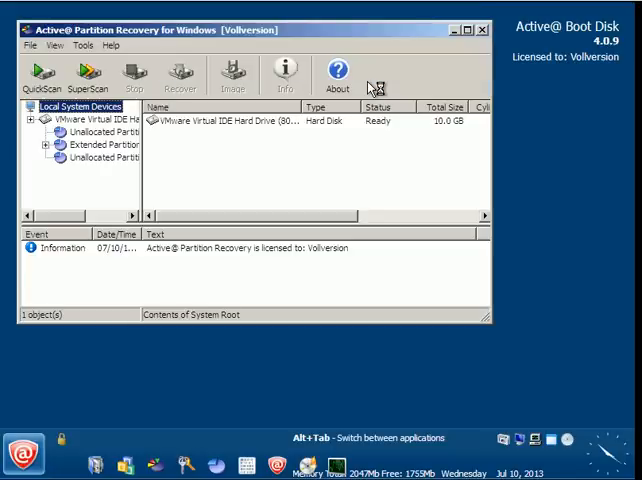
mouse_move(470, 30)
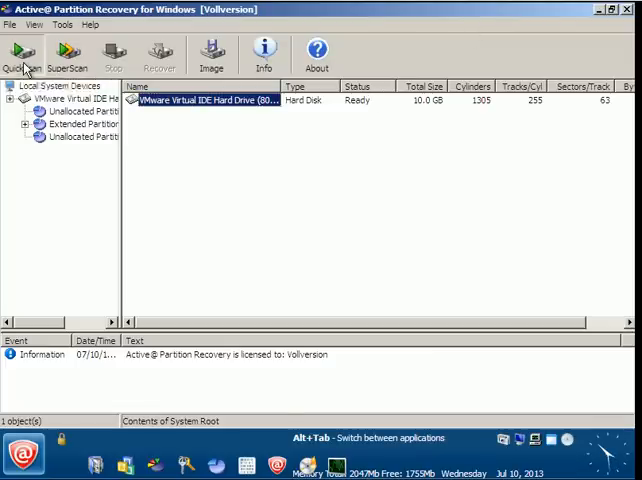
Step: Run QuickScan on the 10 GB virtual disk and select the found 5.11 GB unallocated partition
left_click(20, 56)
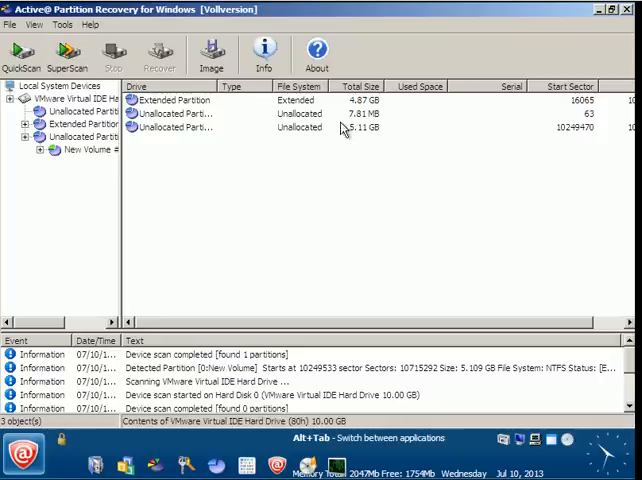
mouse_move(196, 136)
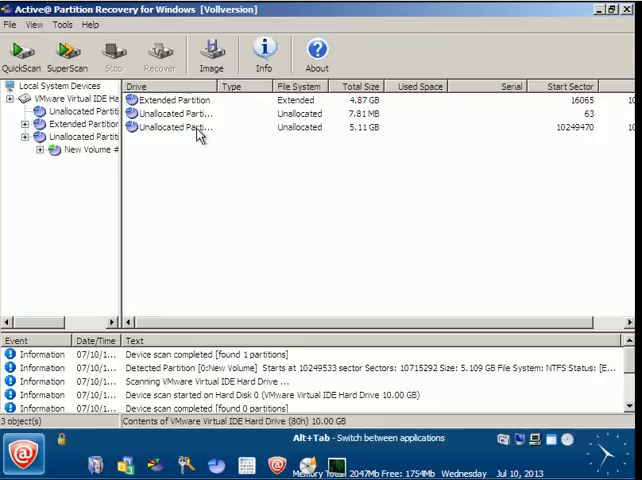
left_click(176, 128)
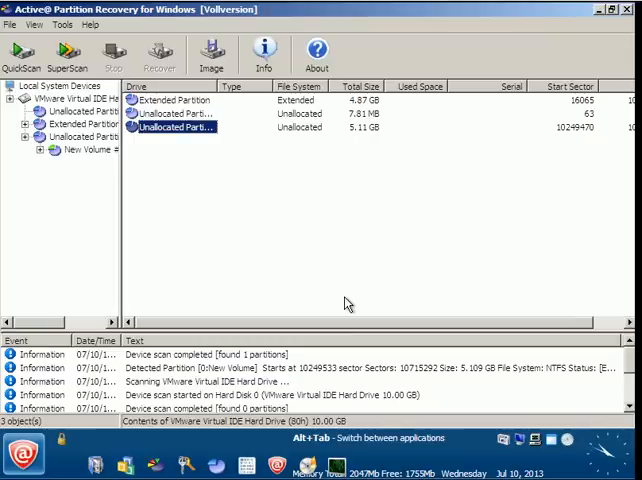
mouse_move(348, 156)
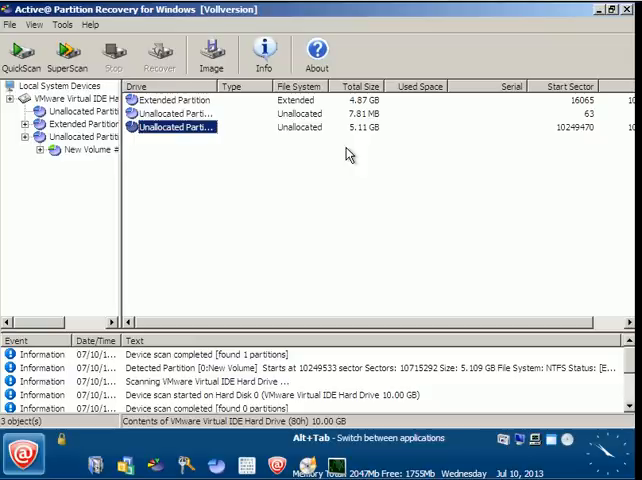
left_click(88, 112)
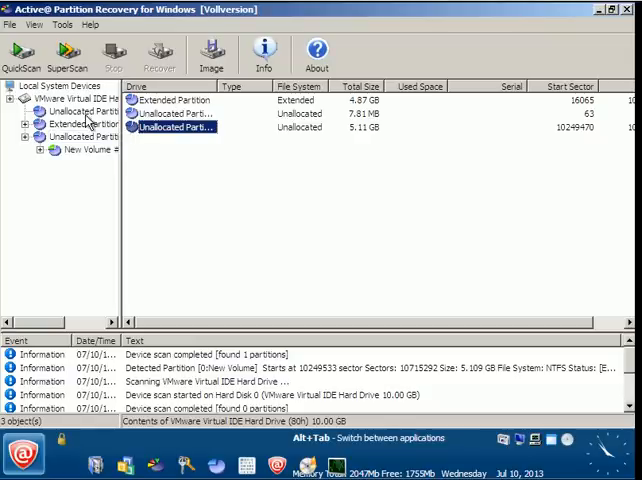
left_click(76, 100)
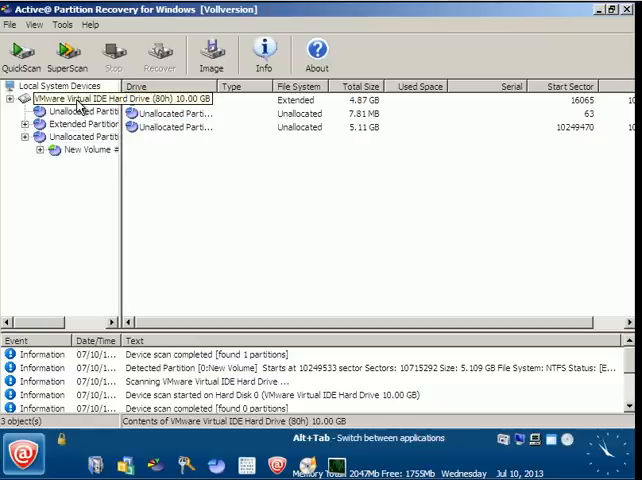
Step: Select the detected New Volume #0 (F:) 5.10 GB NTFS partition for recovery
left_click(88, 136)
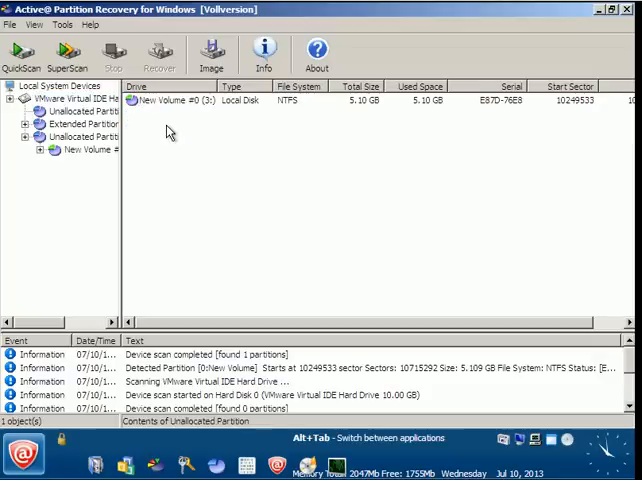
left_click(174, 100)
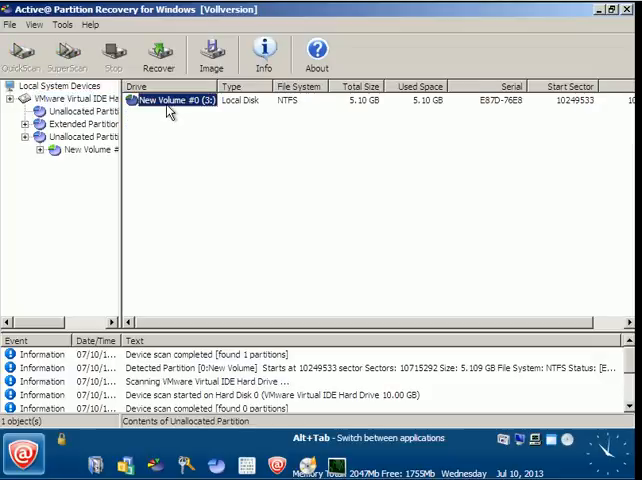
mouse_move(148, 126)
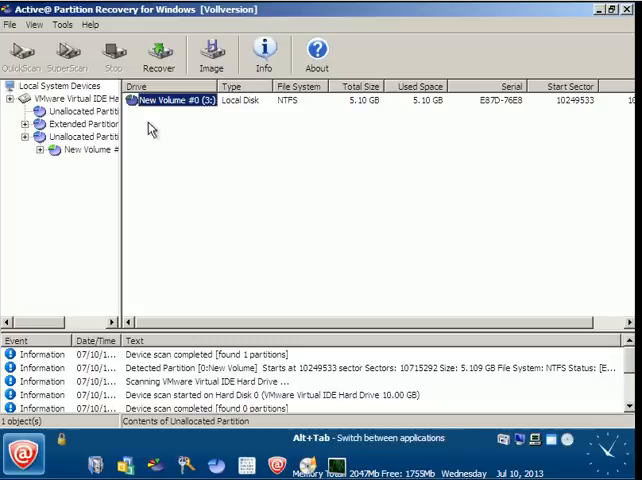
mouse_move(140, 364)
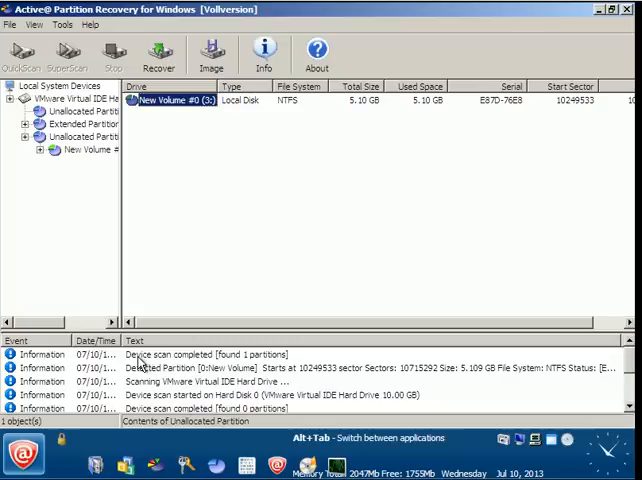
mouse_move(232, 368)
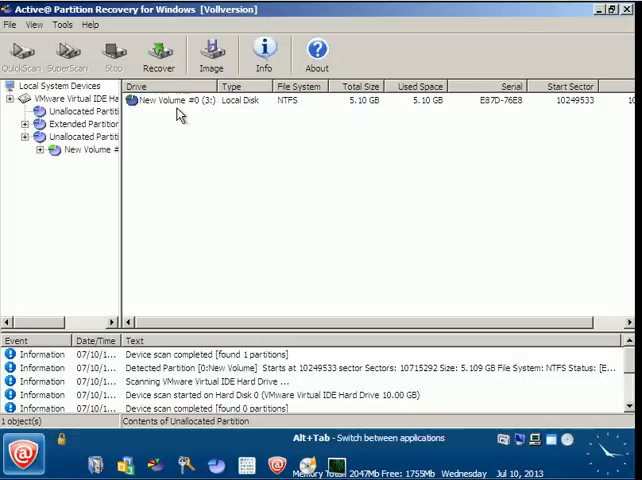
left_click(174, 100)
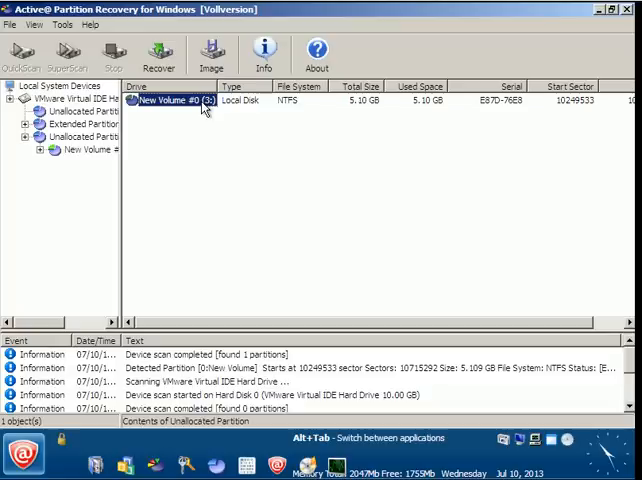
Step: Recover New Volume with Boot Sector Check & Fix on Automatic and acknowledge the success message
left_click(158, 54)
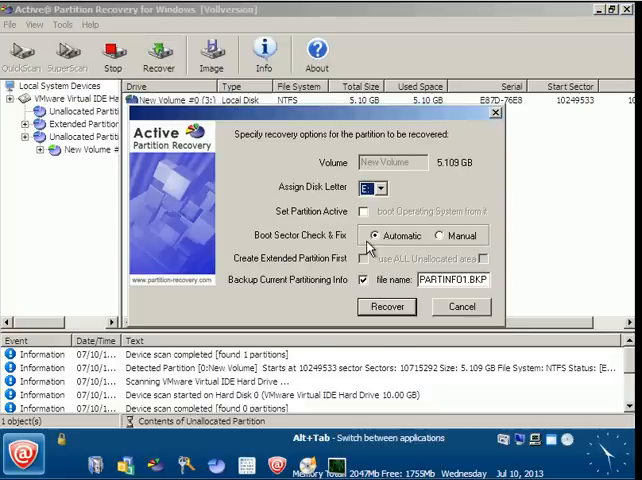
left_click(384, 188)
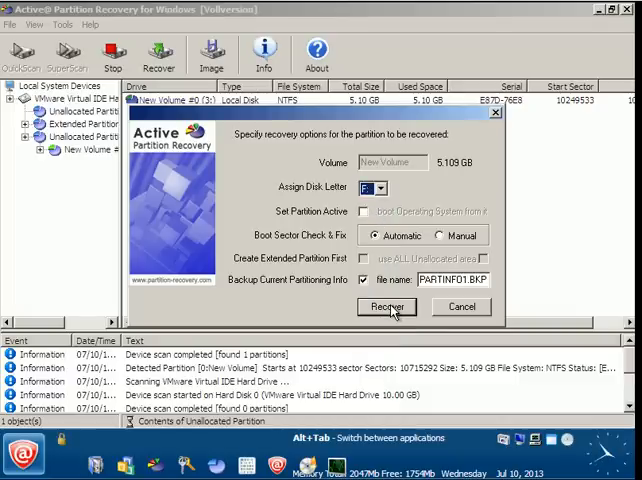
left_click(388, 308)
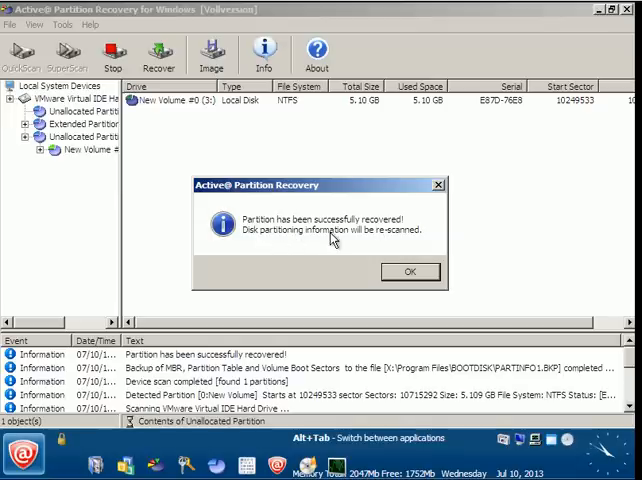
left_click(408, 272)
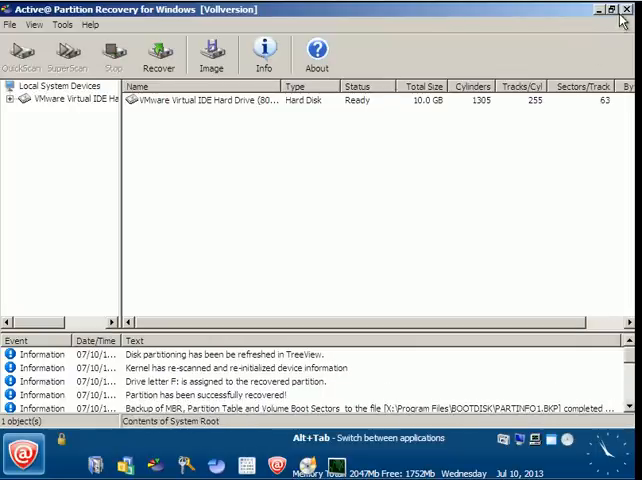
Step: Turn off the computer from the Boot Disk start menu after recovery
left_click(630, 8)
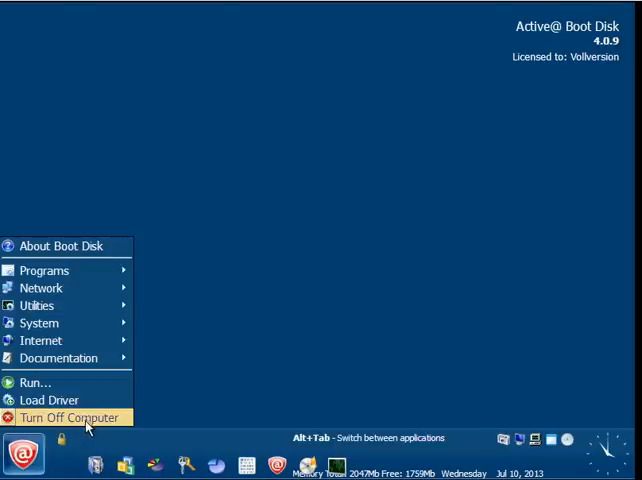
left_click(68, 416)
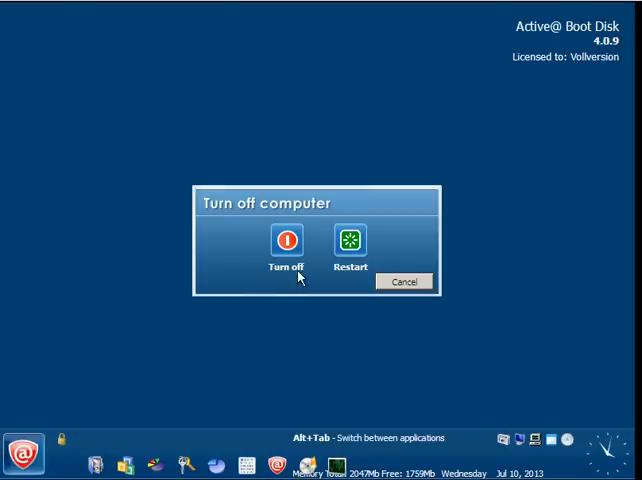
left_click(404, 280)
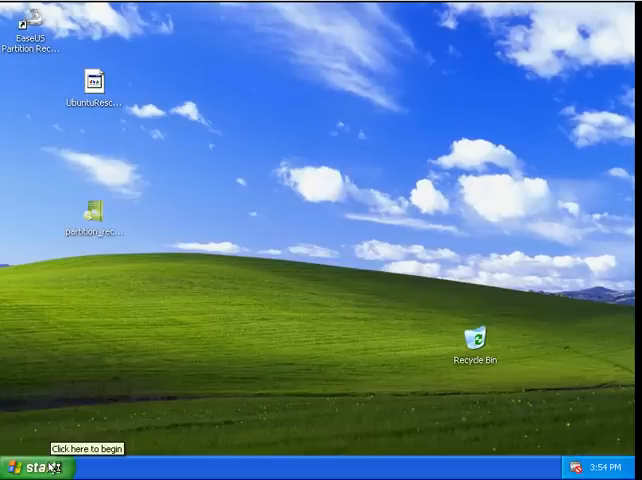
left_click(28, 468)
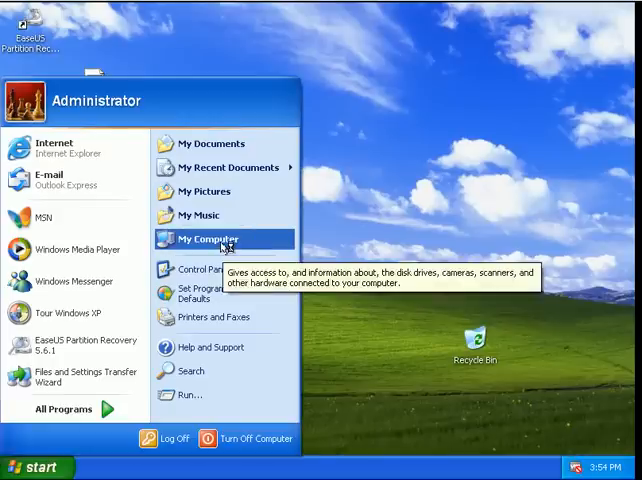
left_click(204, 238)
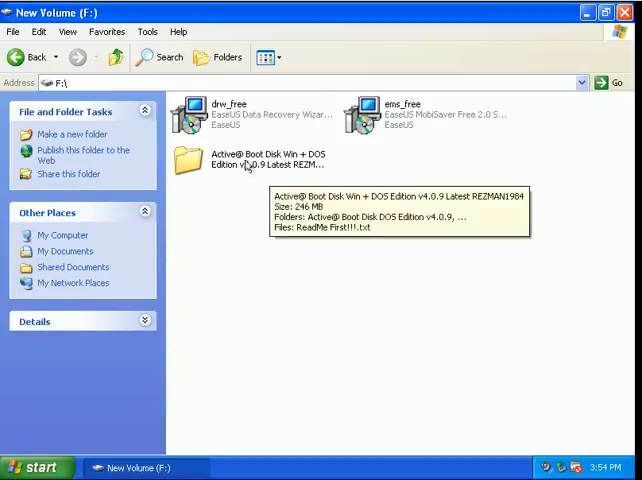
mouse_move(340, 212)
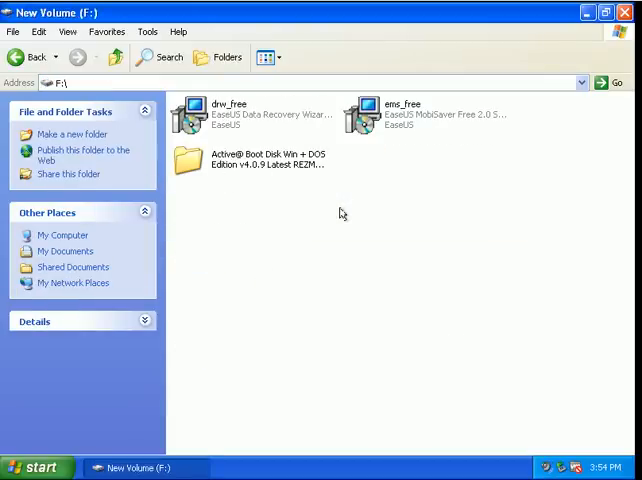
left_click(64, 234)
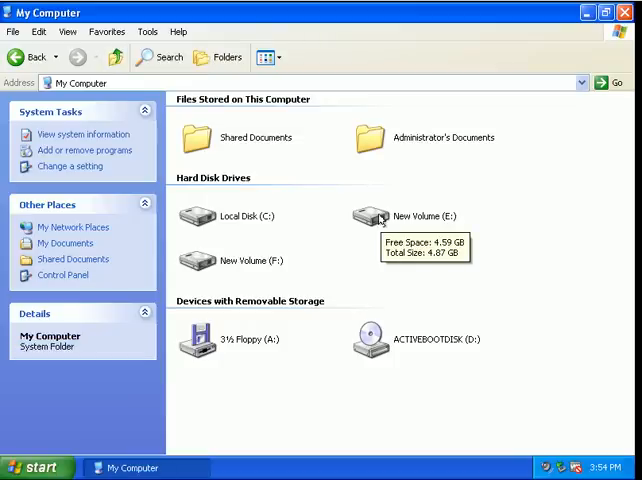
double_click(410, 216)
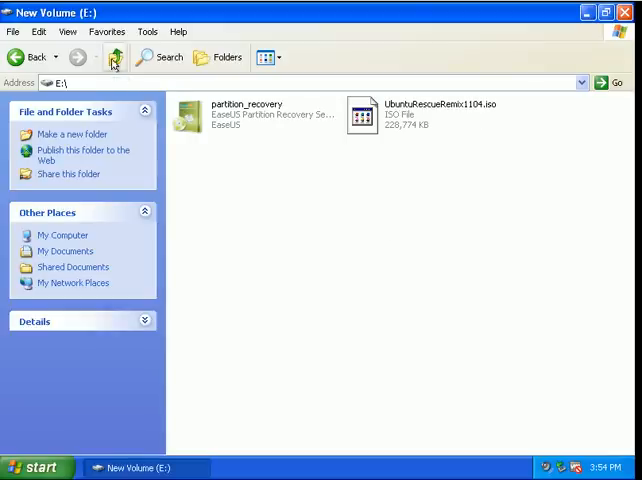
left_click(112, 56)
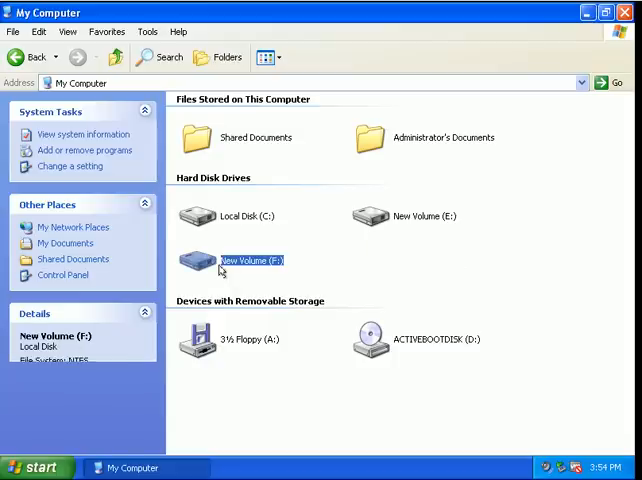
left_click(252, 260)
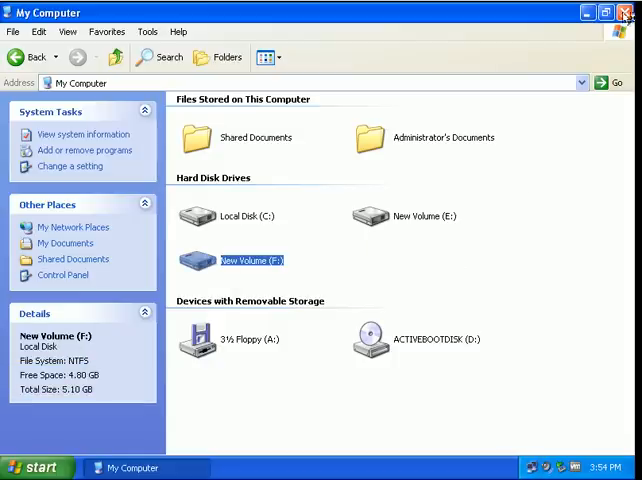
left_click(628, 12)
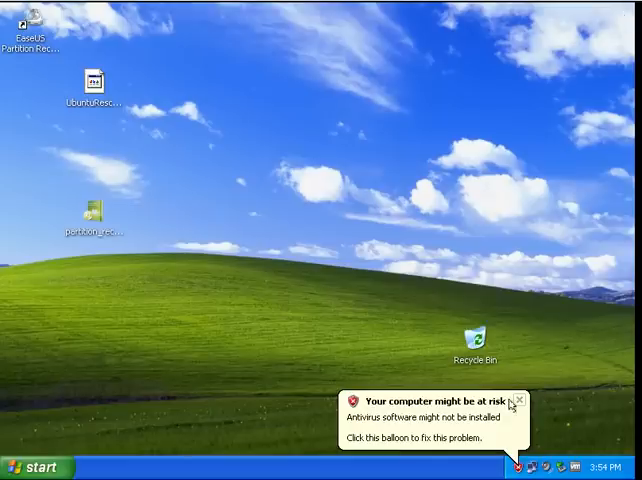
Step: Dismiss the 'Your computer might be at risk' antivirus balloon in the system tray
left_click(520, 400)
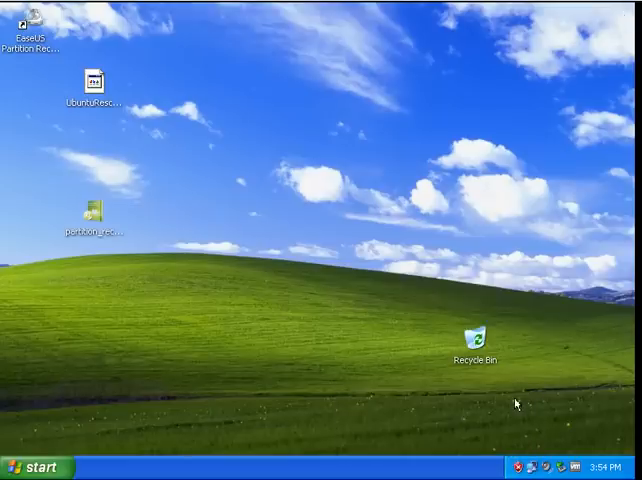
mouse_move(500, 304)
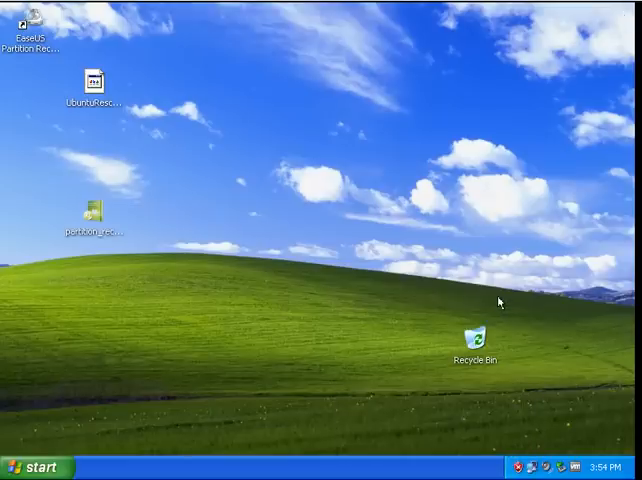